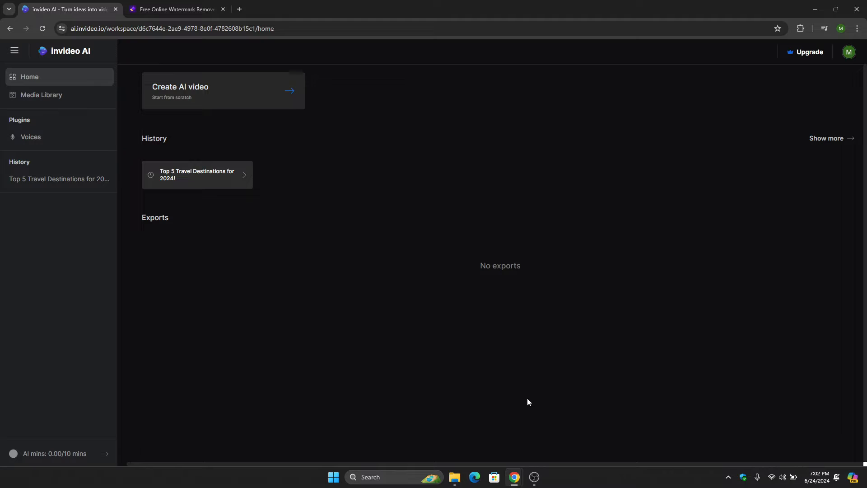
mouse_move(544, 404)
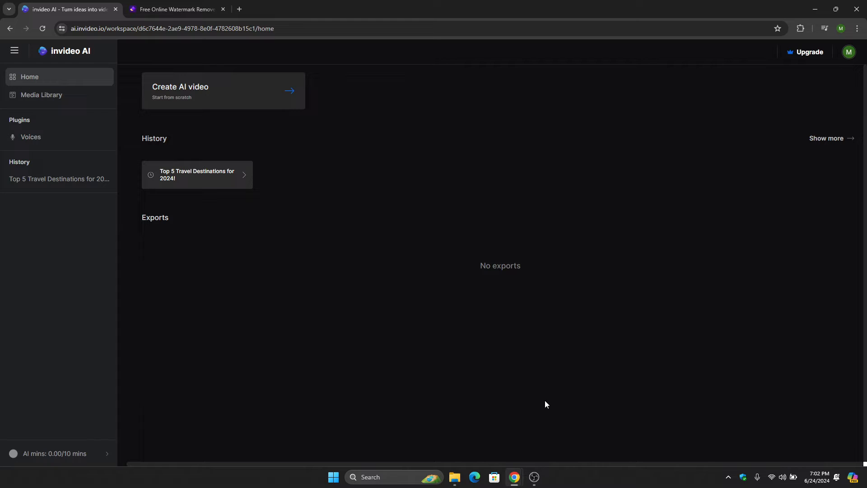
mouse_move(448, 349)
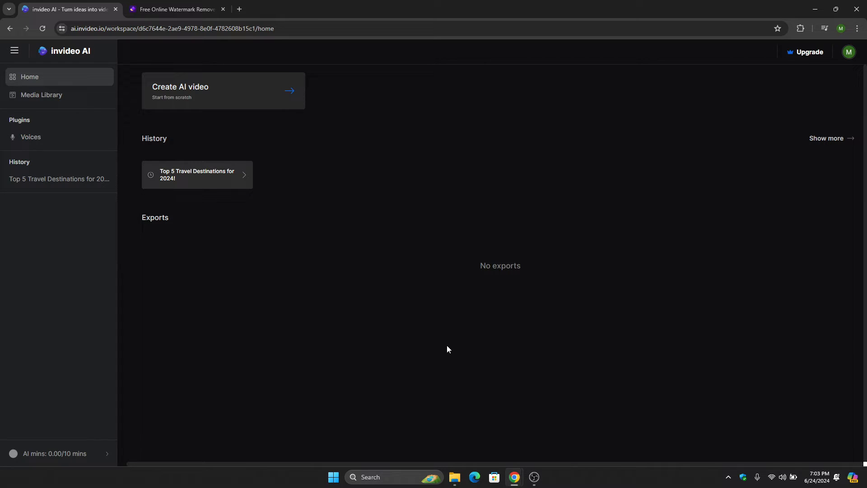
mouse_move(518, 282)
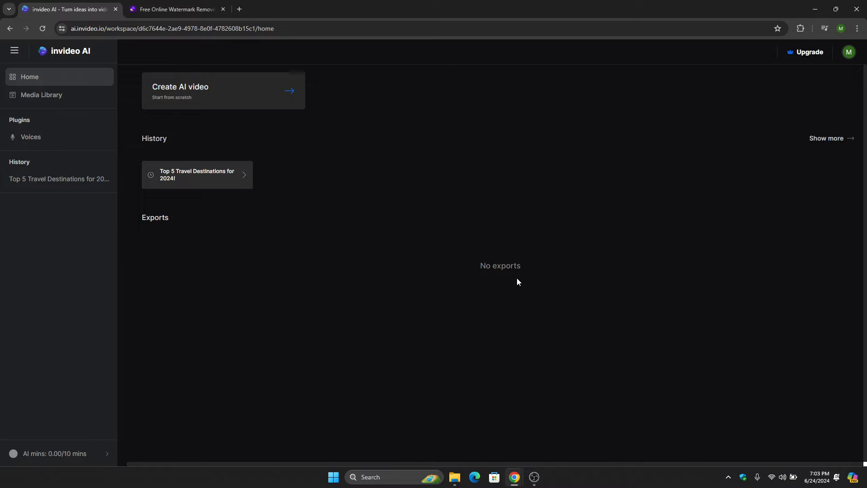
mouse_move(157, 198)
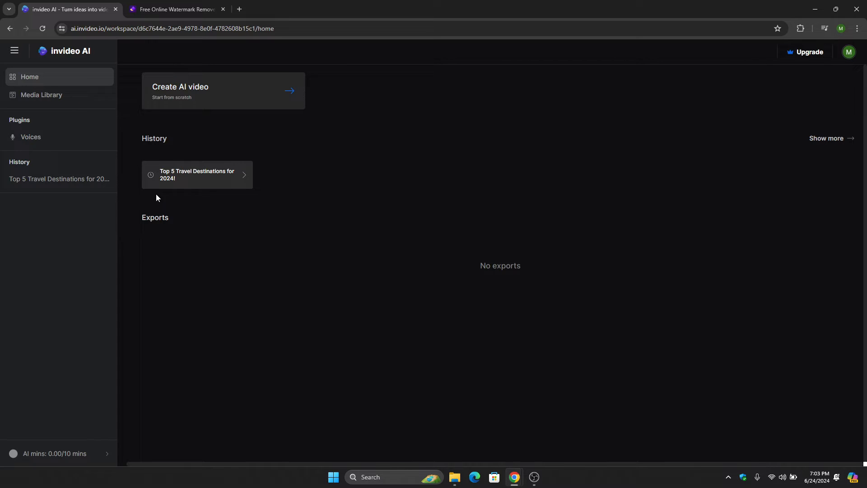
Step: Open the 'Top 5 Travel Destinations for 2024!' project and its download settings
left_click(197, 175)
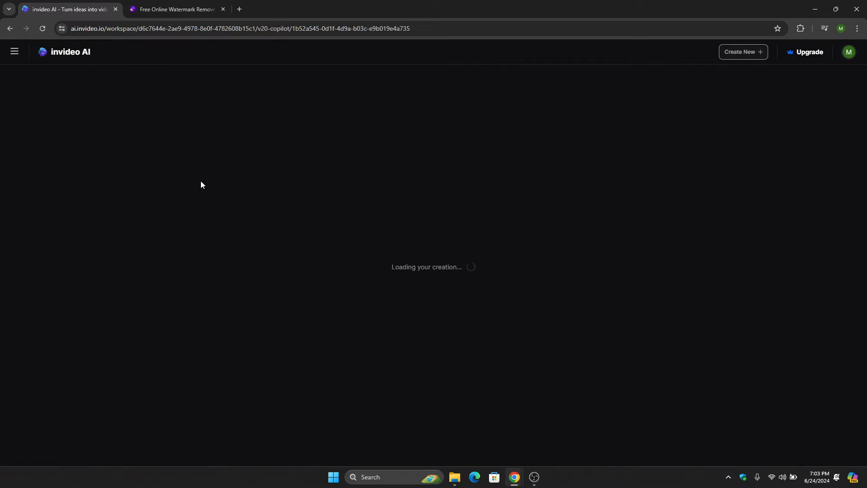
mouse_move(190, 185)
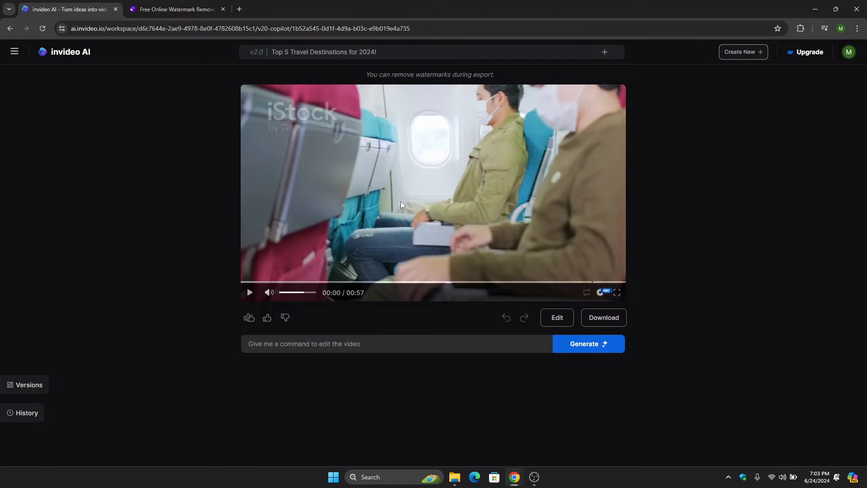
mouse_move(494, 291)
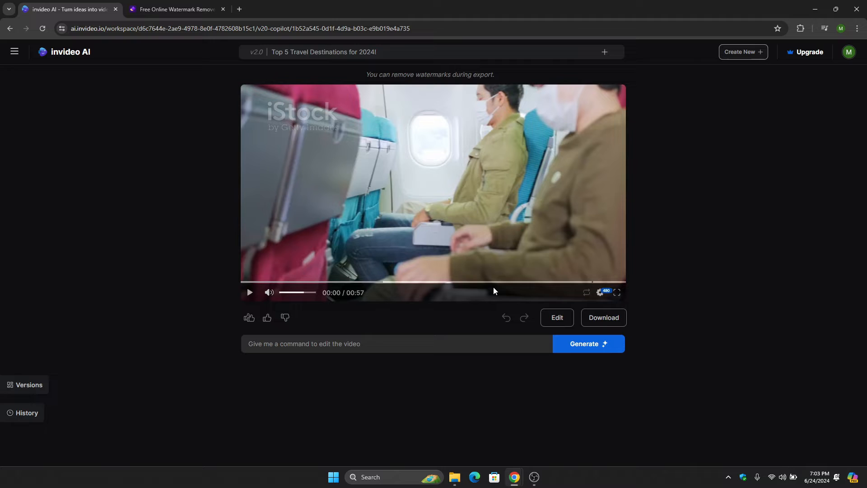
mouse_move(602, 330)
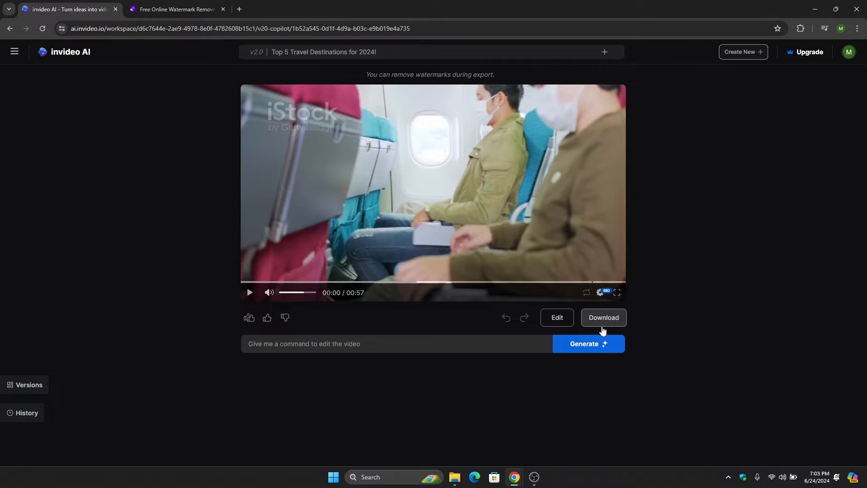
left_click(603, 318)
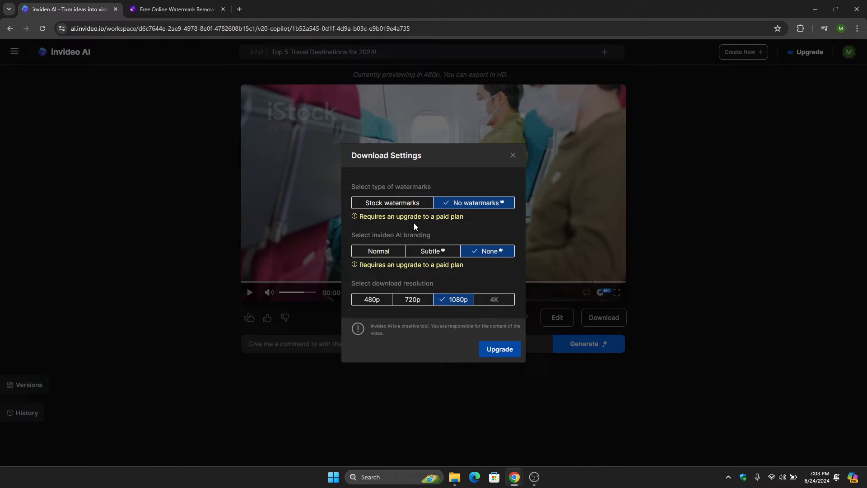
mouse_move(422, 219)
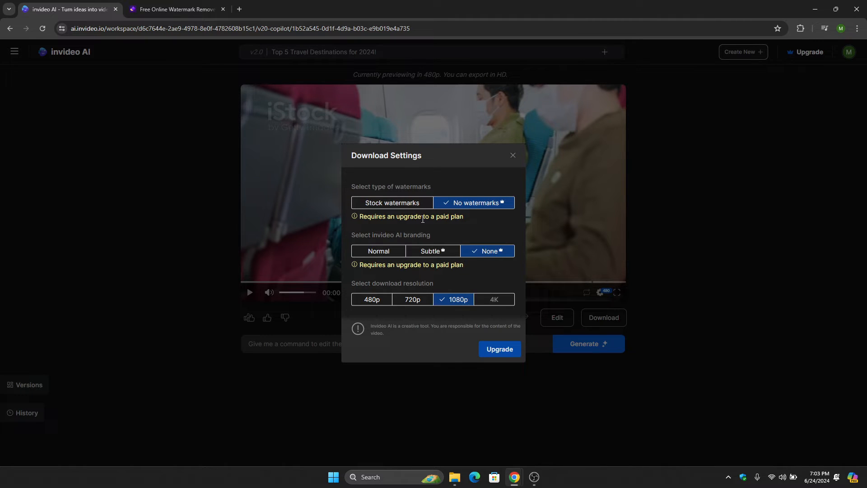
mouse_move(470, 204)
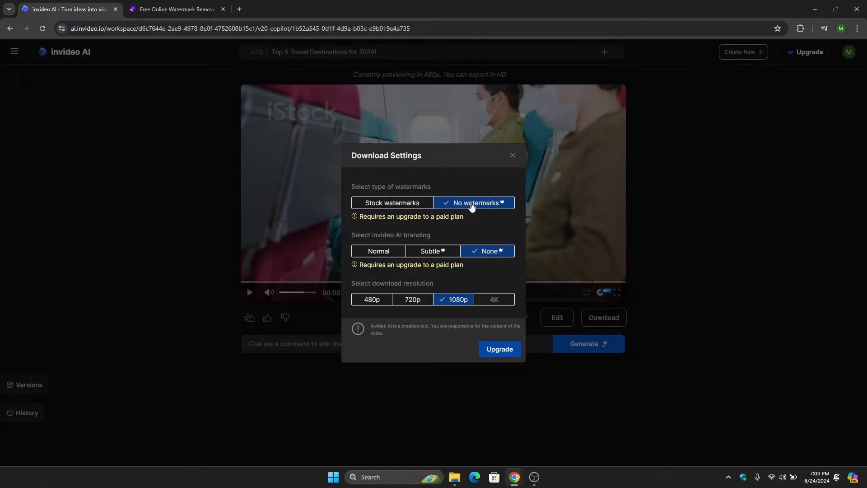
mouse_move(397, 225)
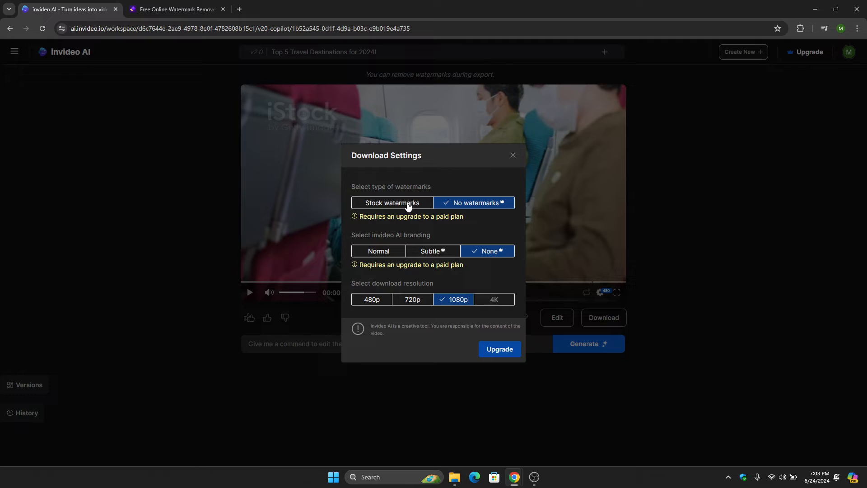
Step: Choose stock watermarks and normal branding at 1080p, then confirm the download's progress
left_click(391, 203)
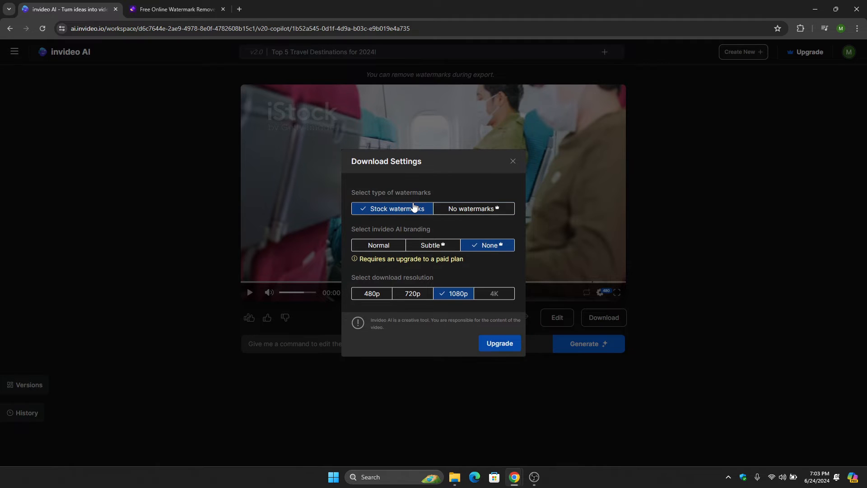
left_click(379, 245)
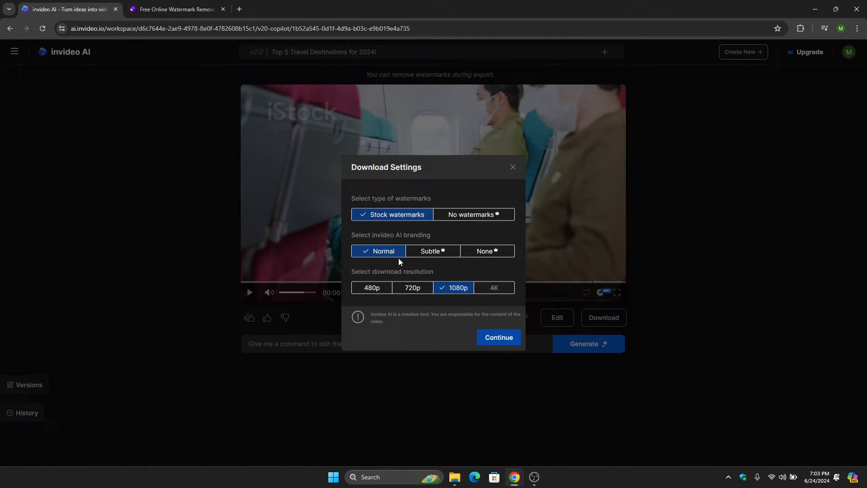
left_click(498, 337)
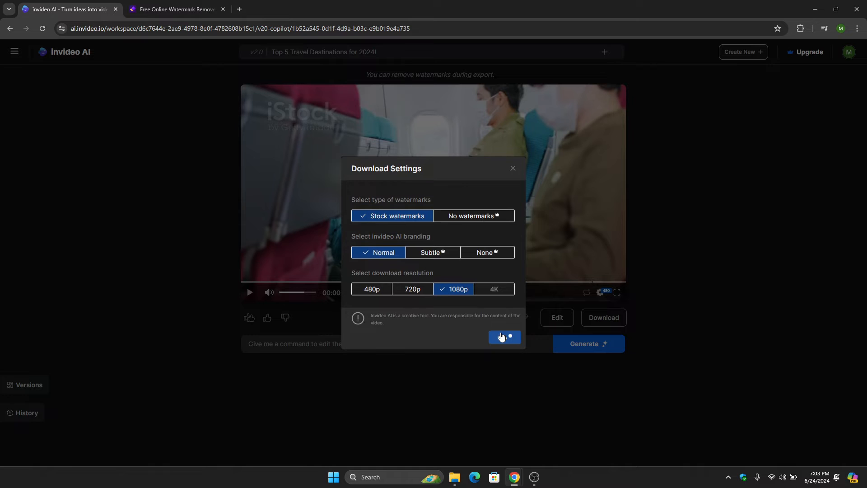
left_click(503, 337)
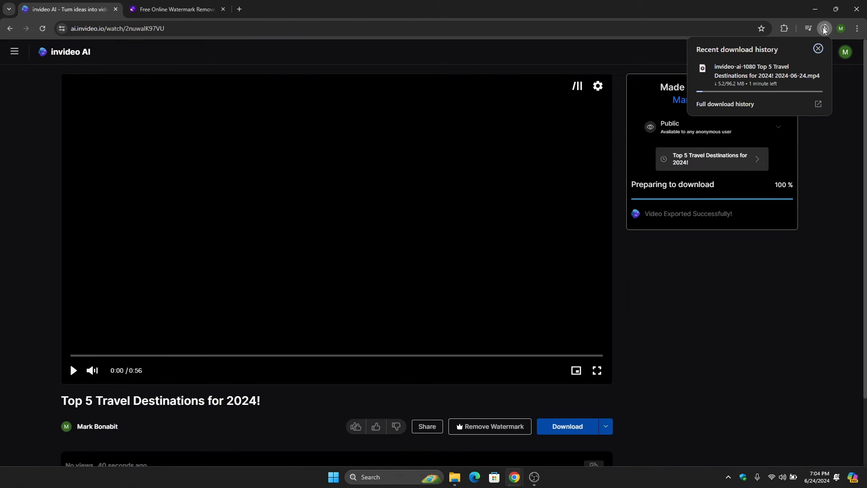
left_click(175, 10)
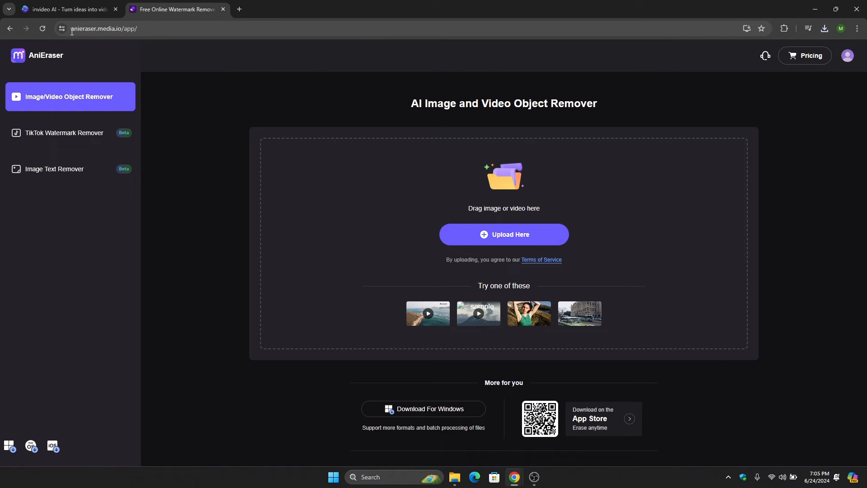
mouse_move(123, 40)
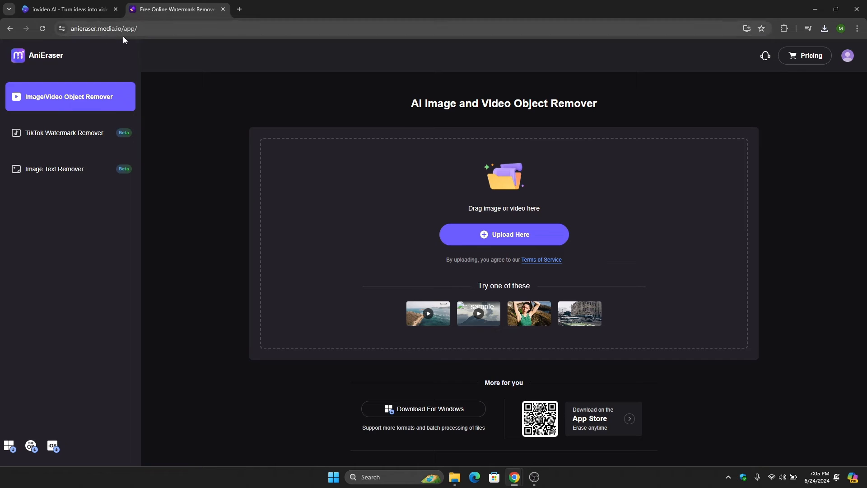
mouse_move(776, 304)
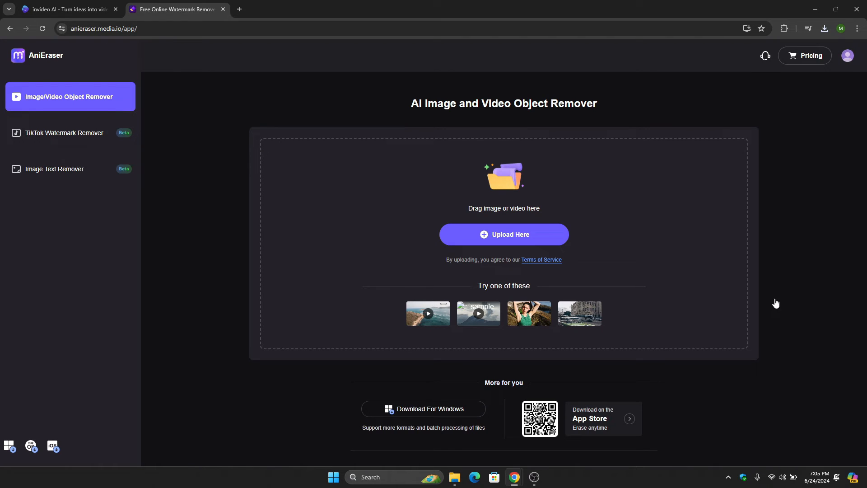
mouse_move(848, 66)
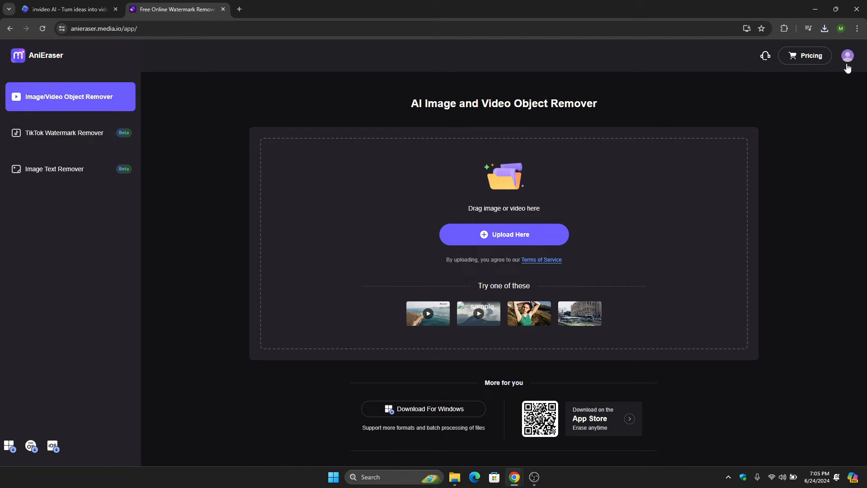
mouse_move(811, 25)
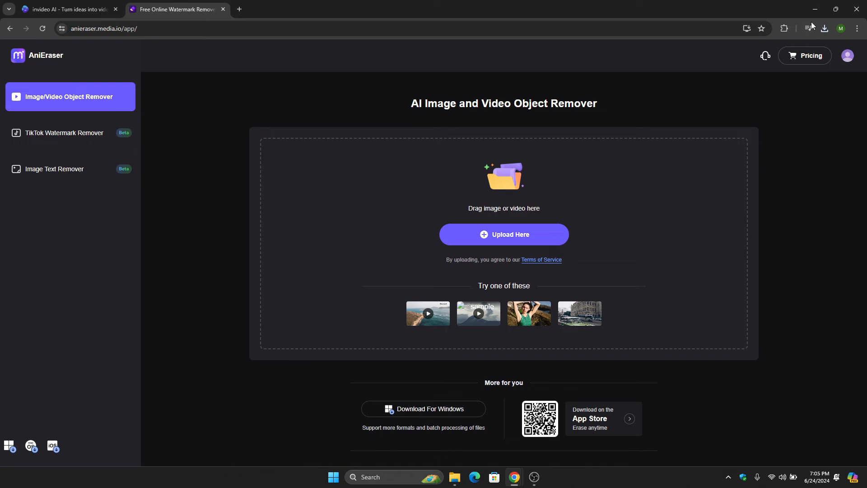
Step: Locate the downloaded travel video and remove the brushed-over iStock watermark
left_click(823, 28)
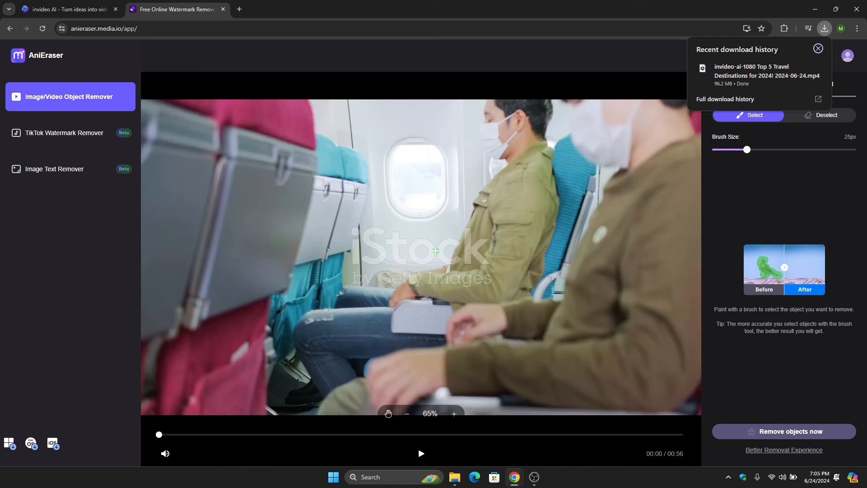
left_click(818, 49)
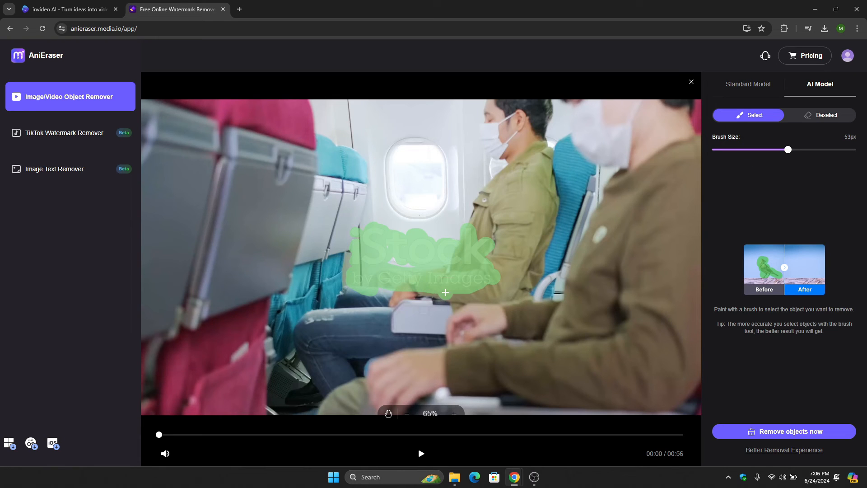
mouse_move(793, 432)
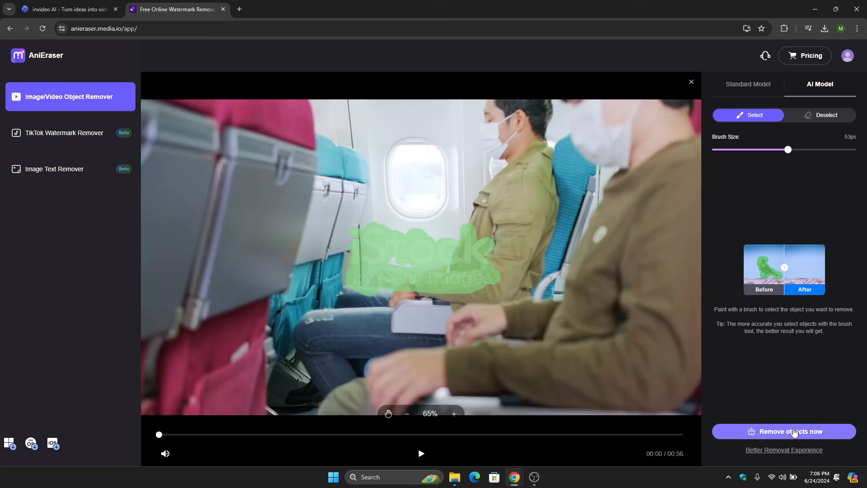
left_click(783, 432)
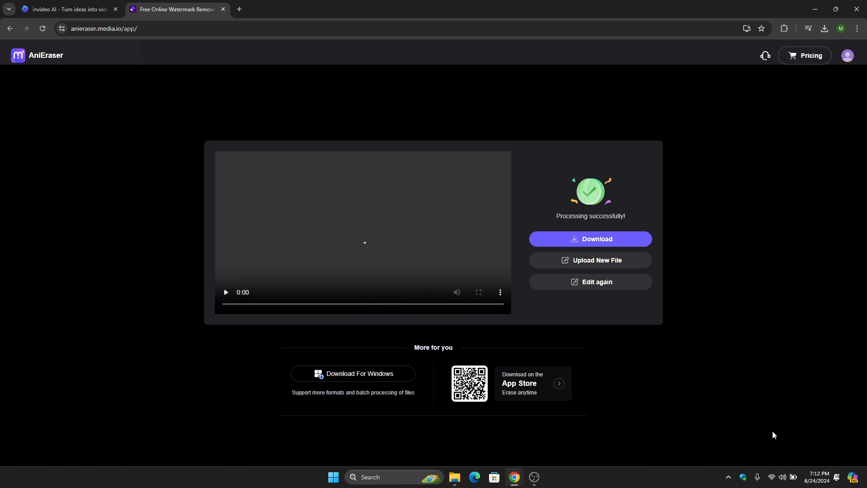
Step: Scrub the processed video preview to its halfway point to check the result
left_click(279, 304)
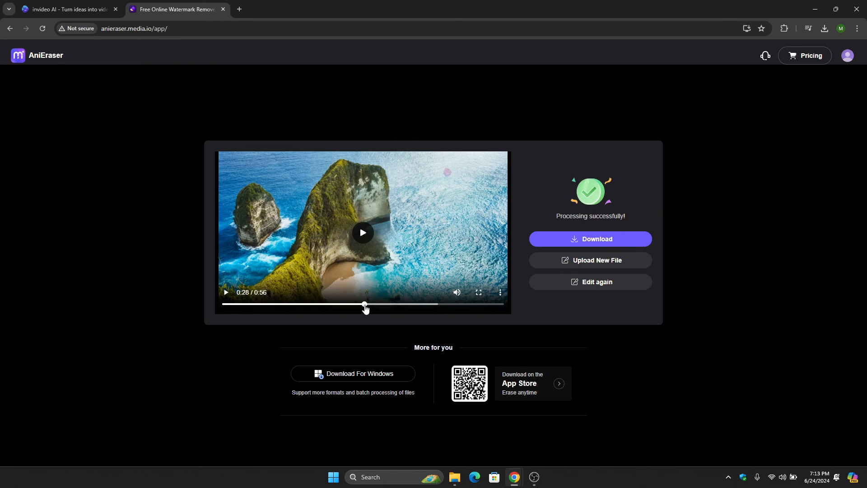
mouse_move(360, 307)
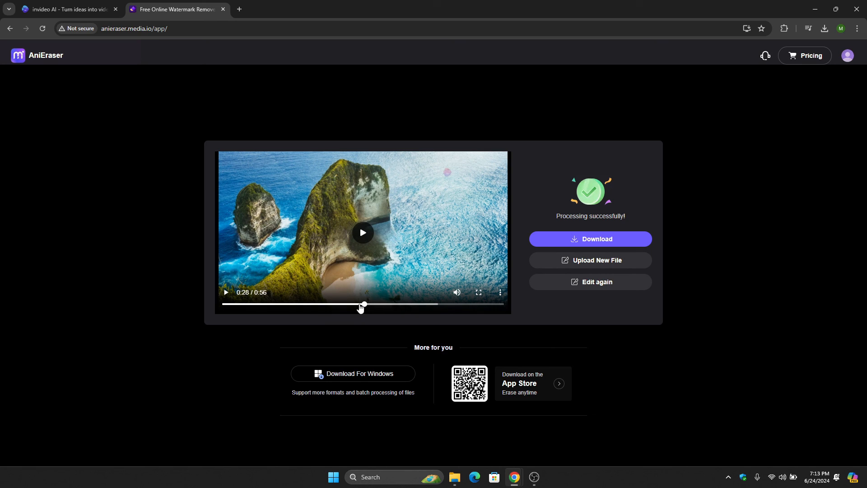
mouse_move(478, 292)
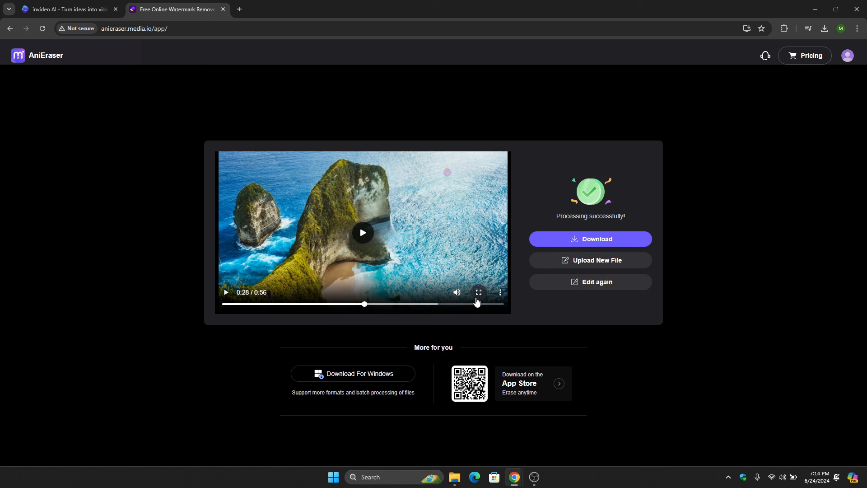